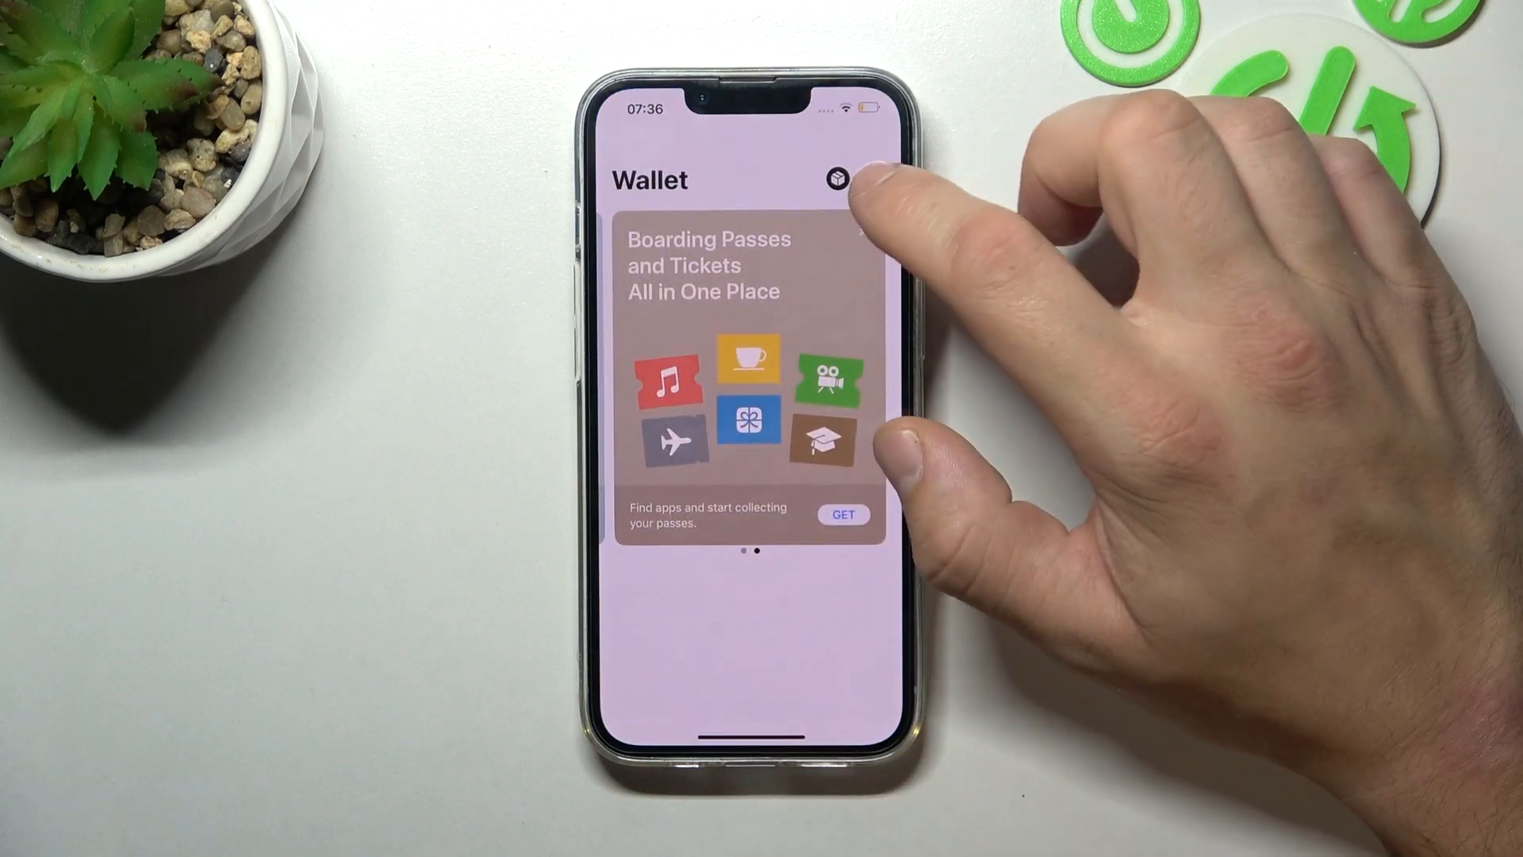
Step: In Wallet, start adding a debit or credit card, pass the Apple Pay intro, and browse transit cards
click(836, 181)
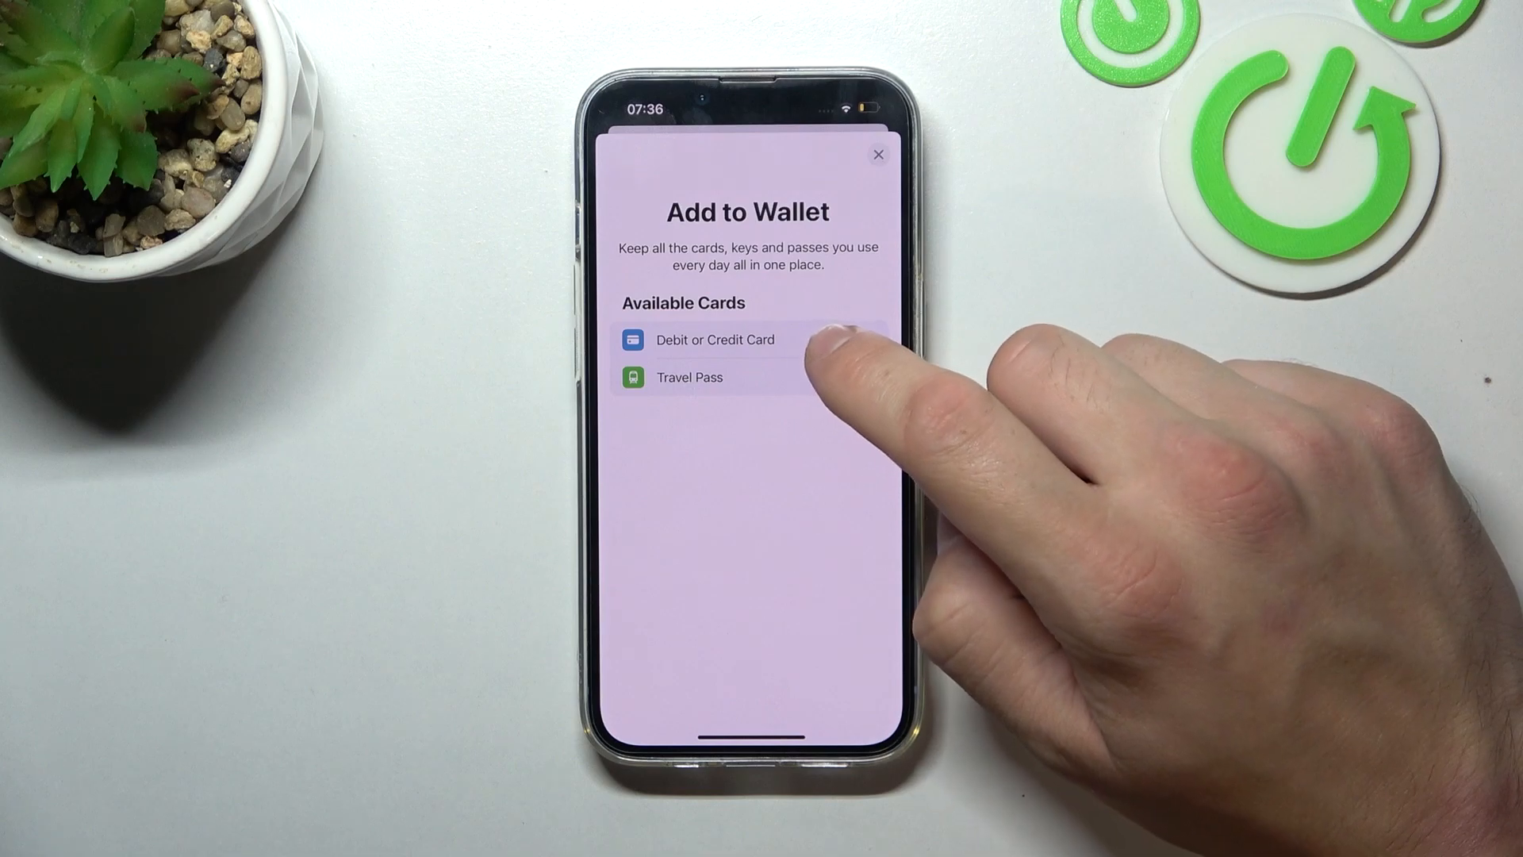
click(714, 339)
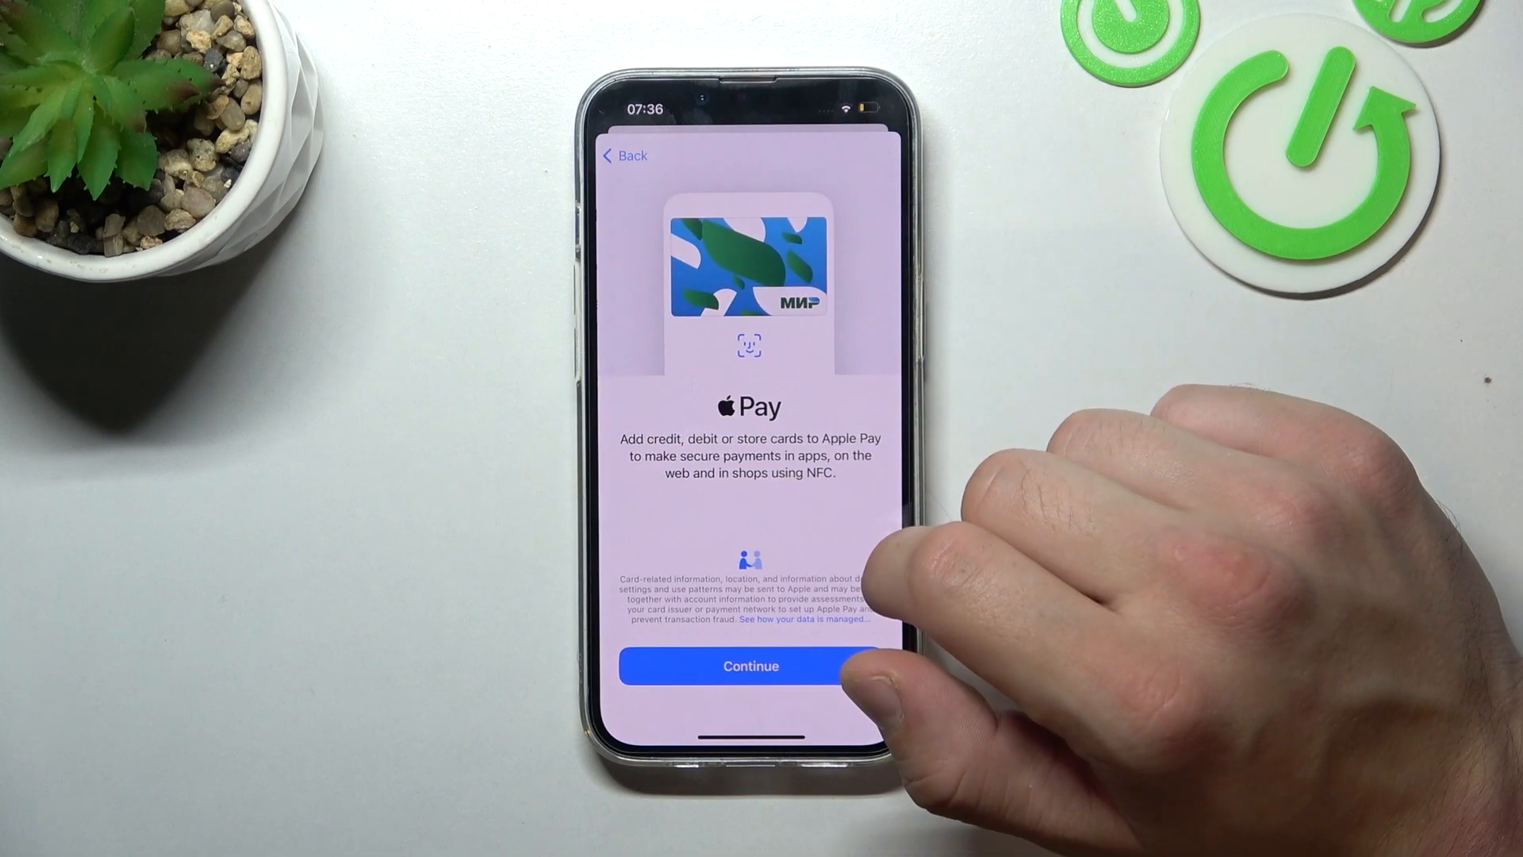
click(749, 666)
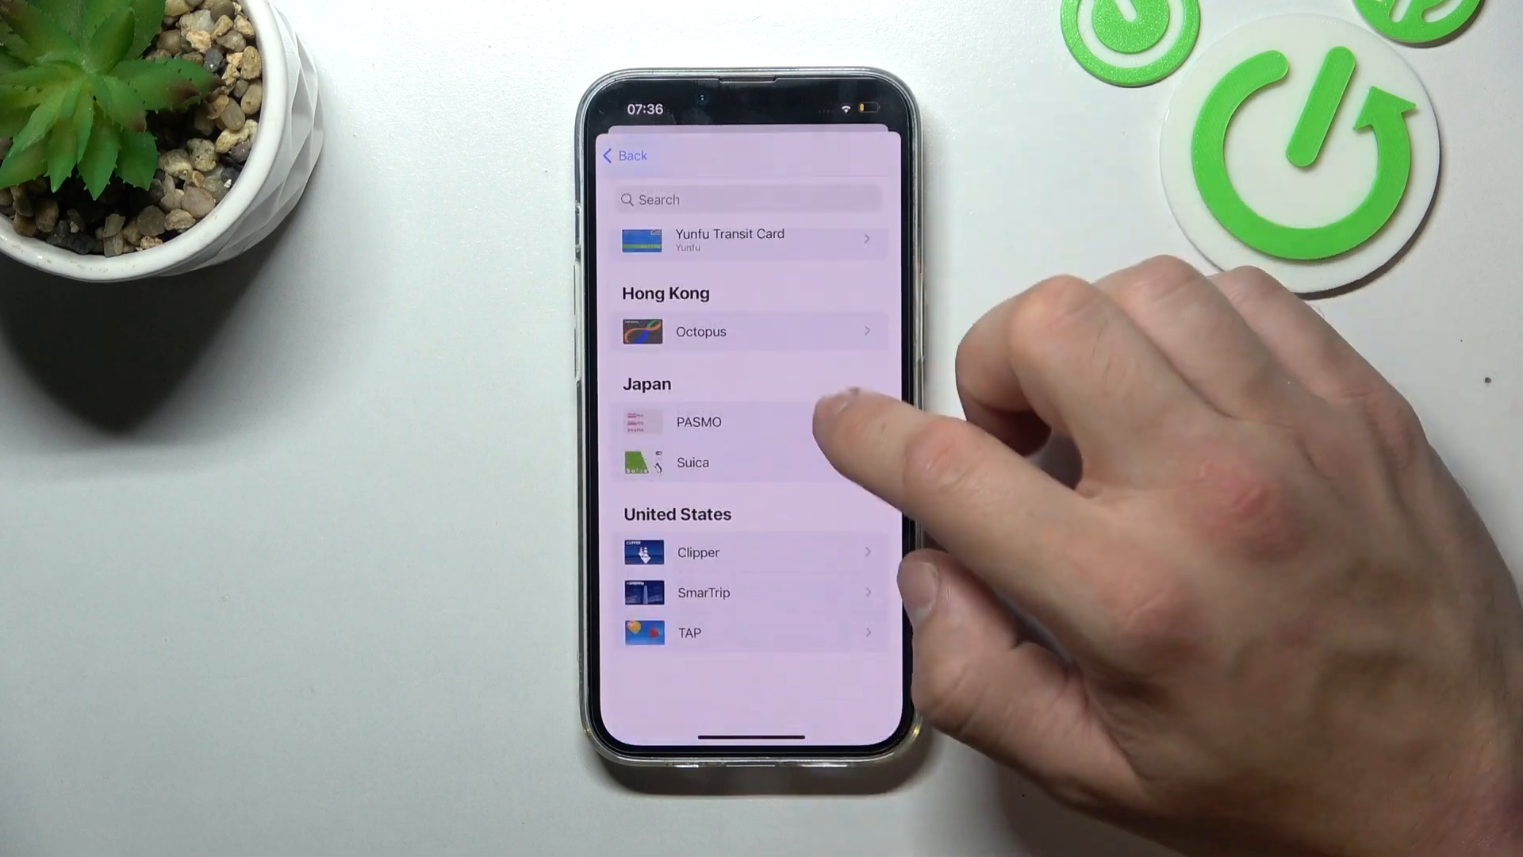
scroll(up, 3)
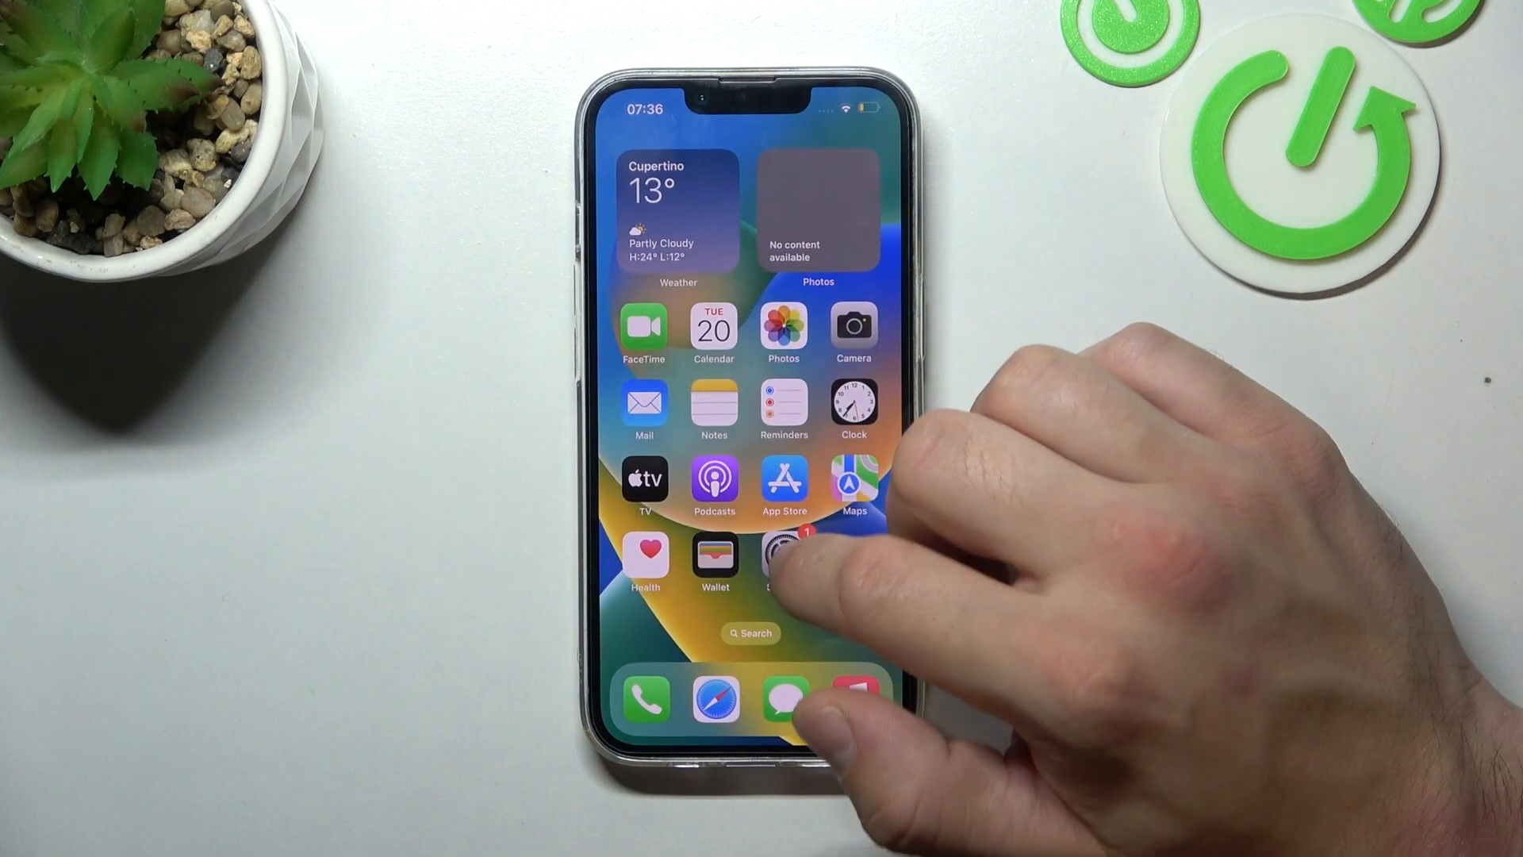
Step: In Settings, add Apple Pay as an Apple ID payment method
click(783, 558)
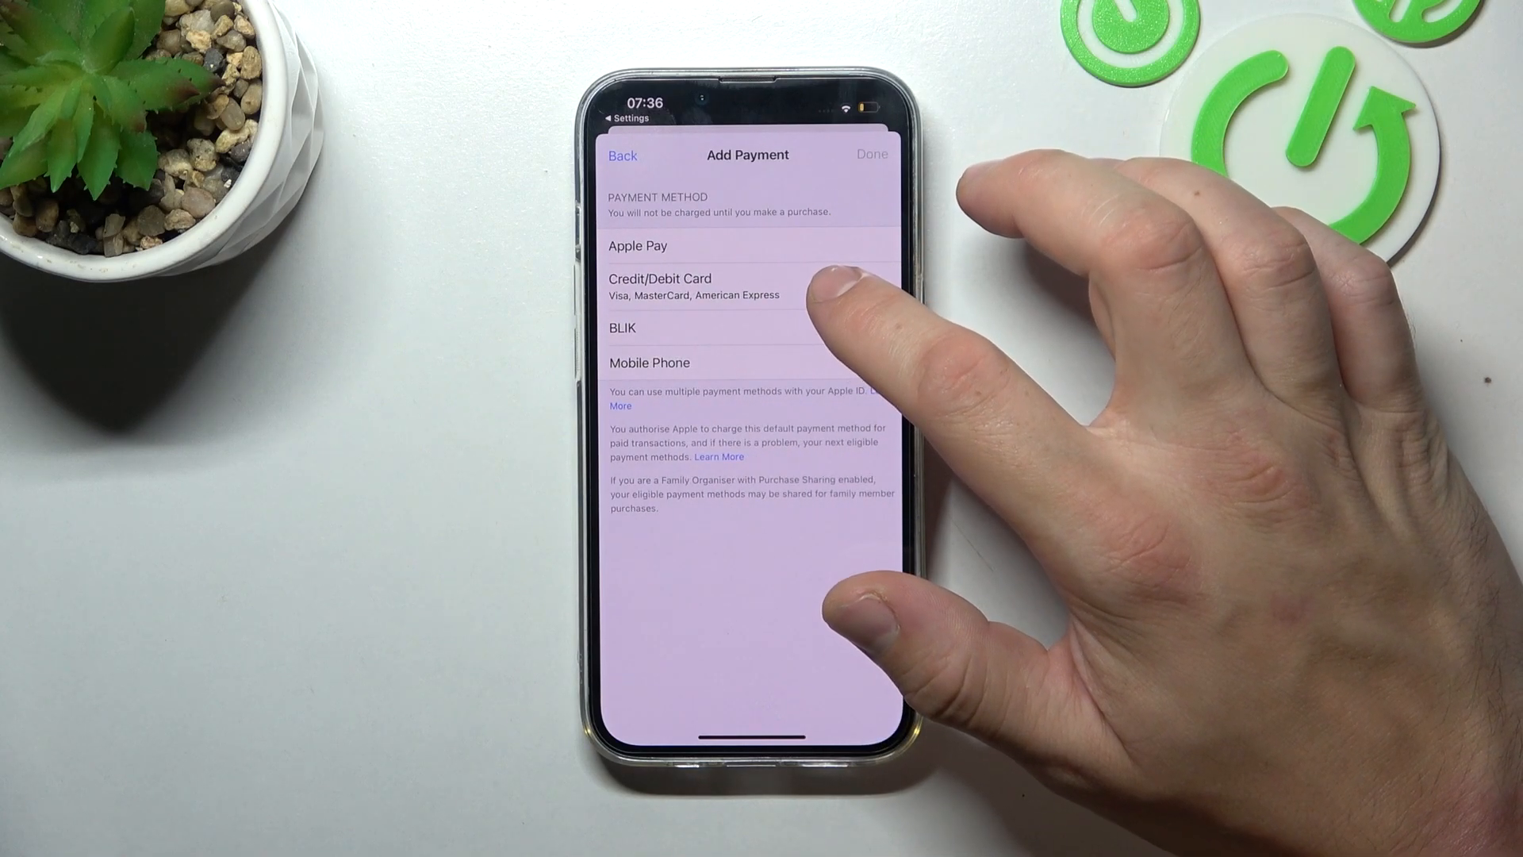
click(636, 245)
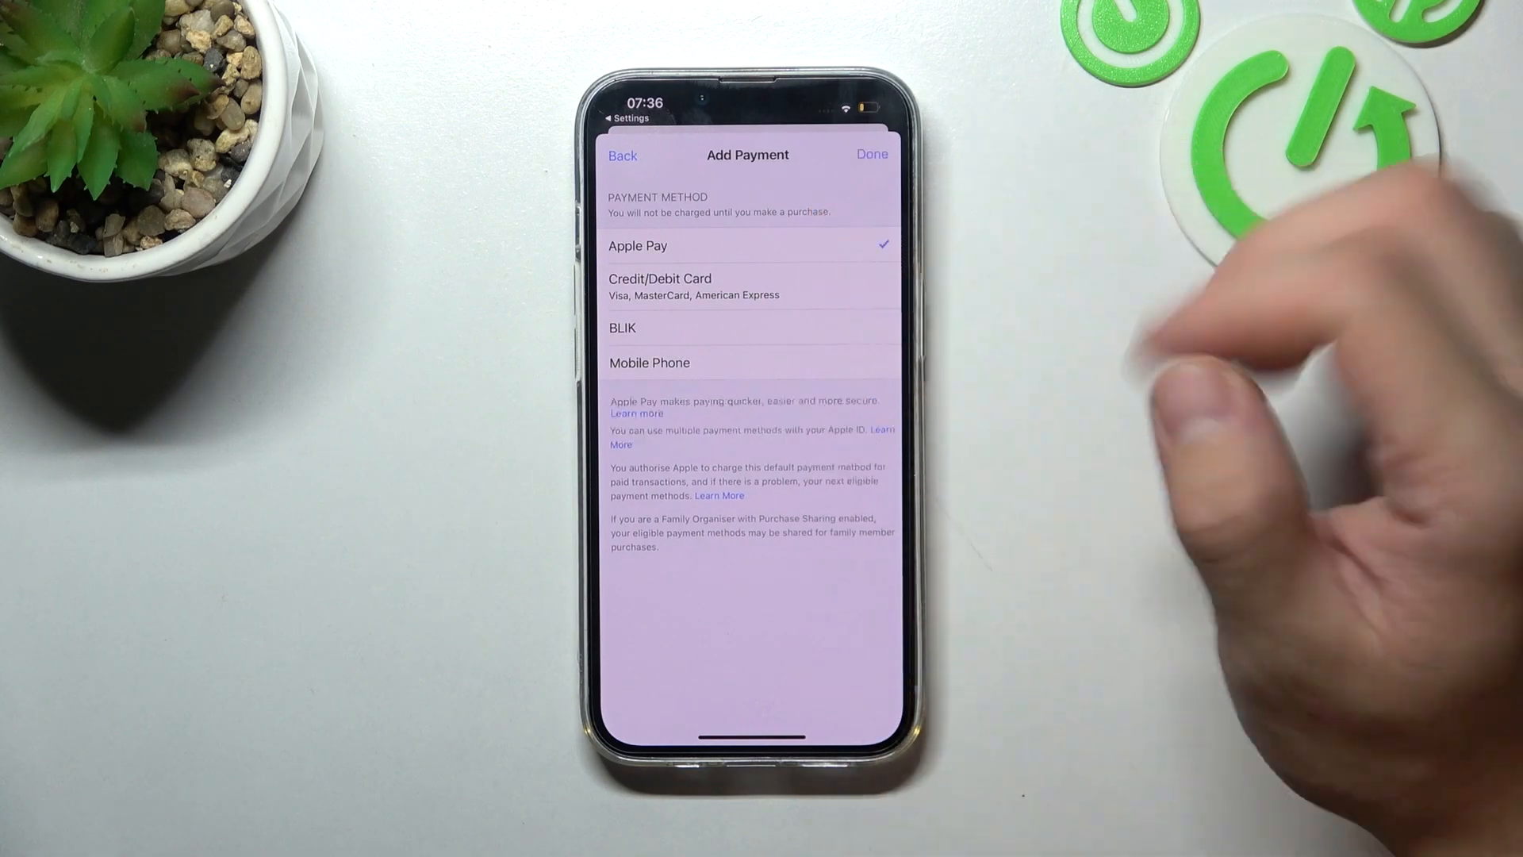
click(870, 155)
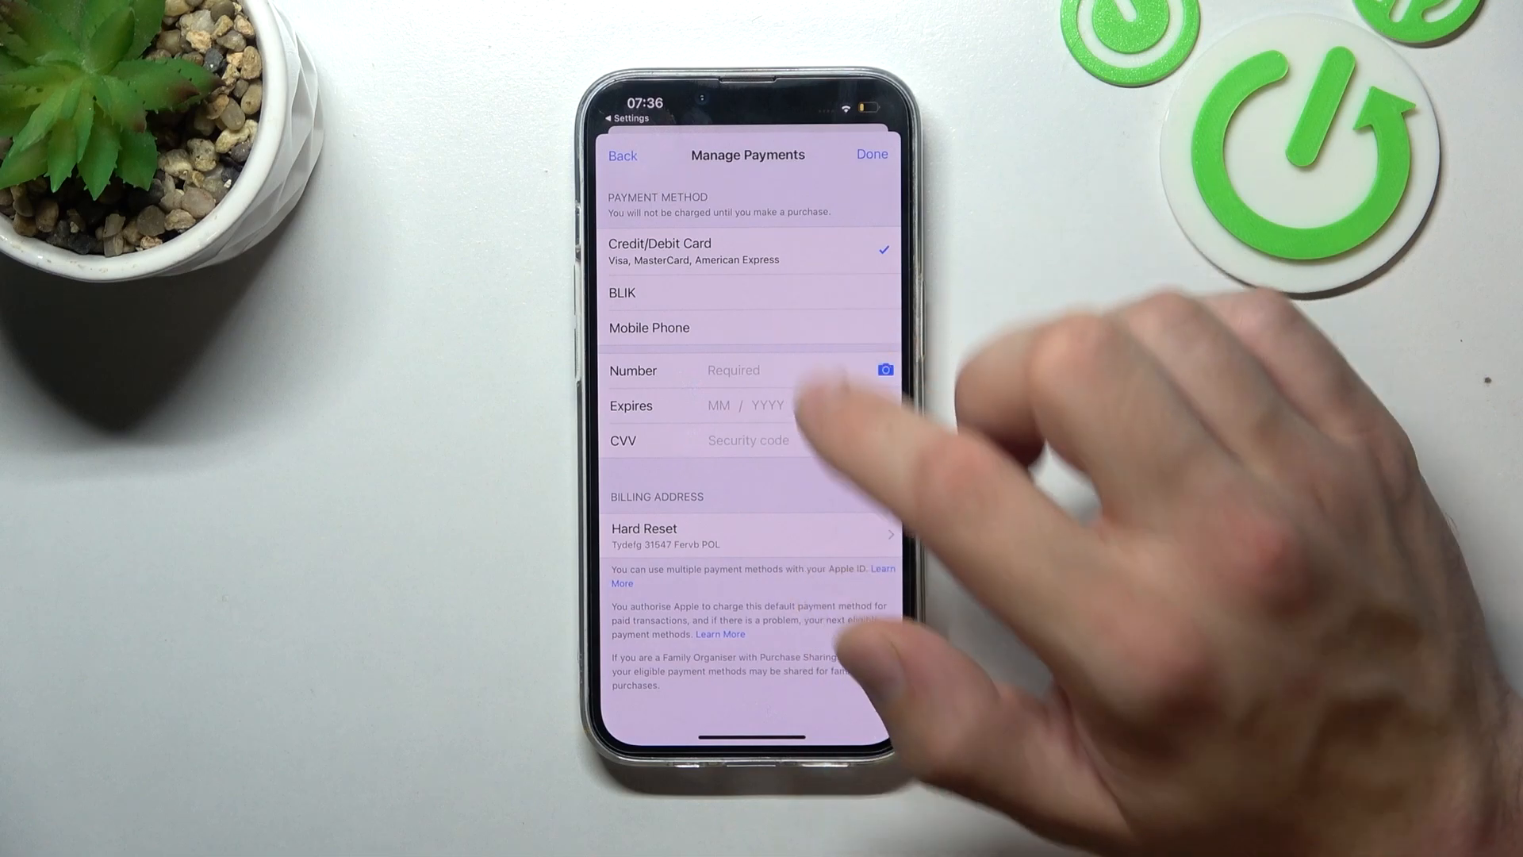
Step: Try saving the empty Credit/Debit Card form, then switch the payment method to BLIK
click(870, 154)
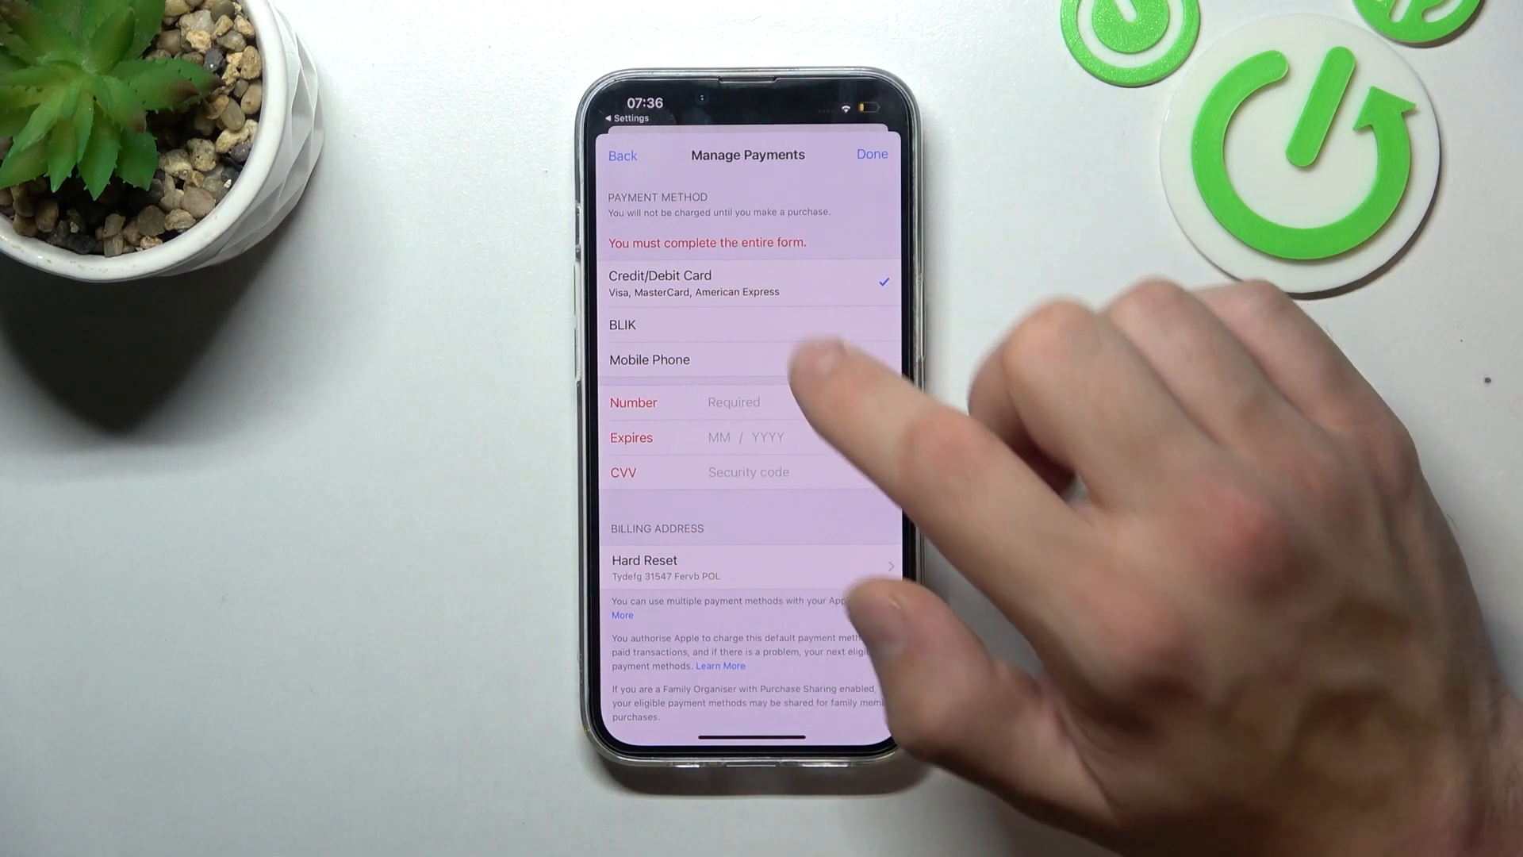
click(870, 153)
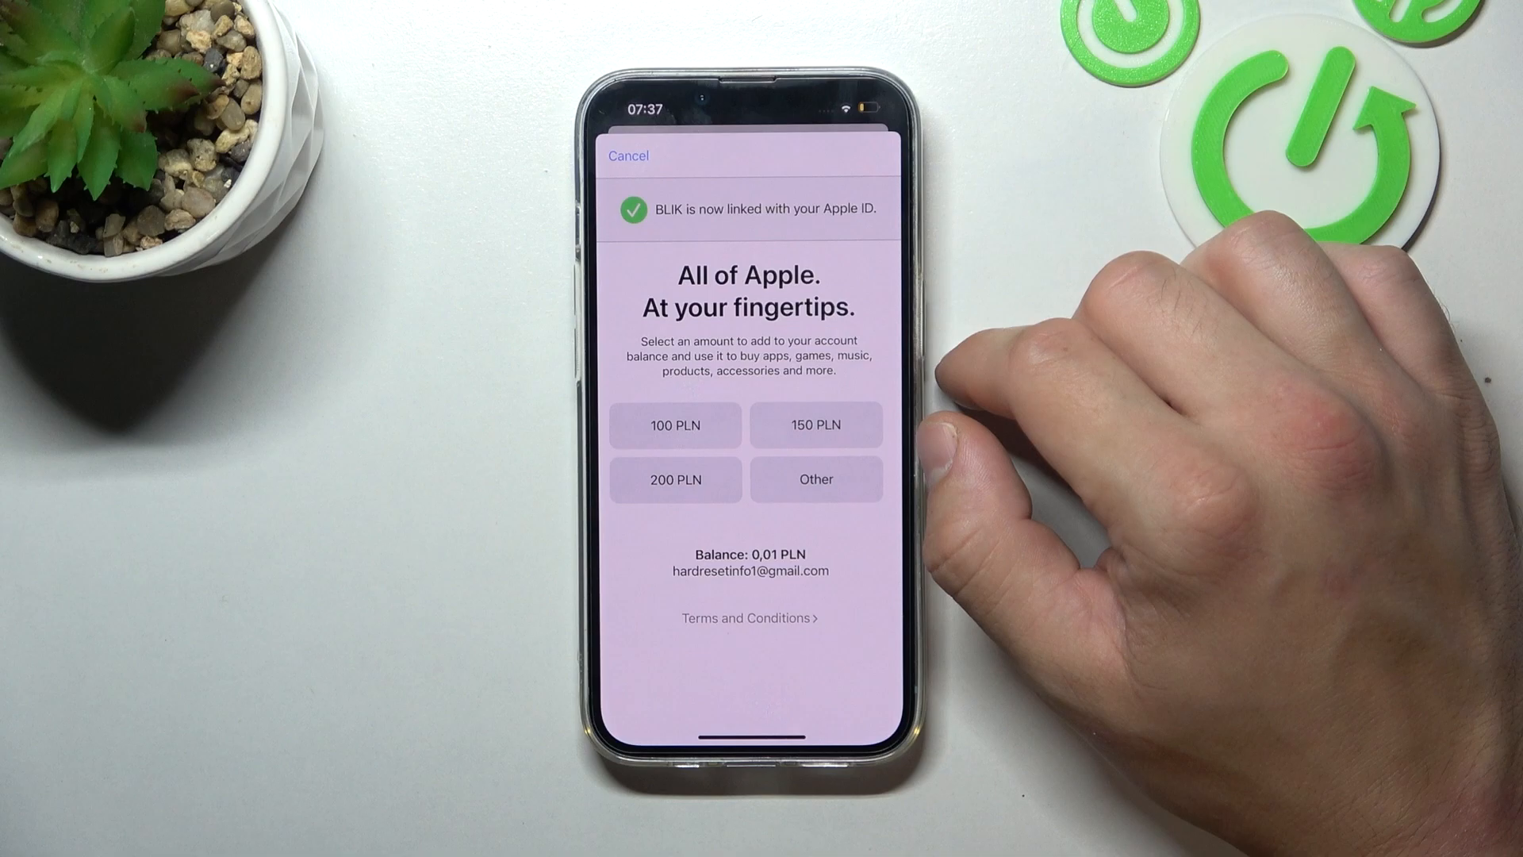
mouse_move(1069, 389)
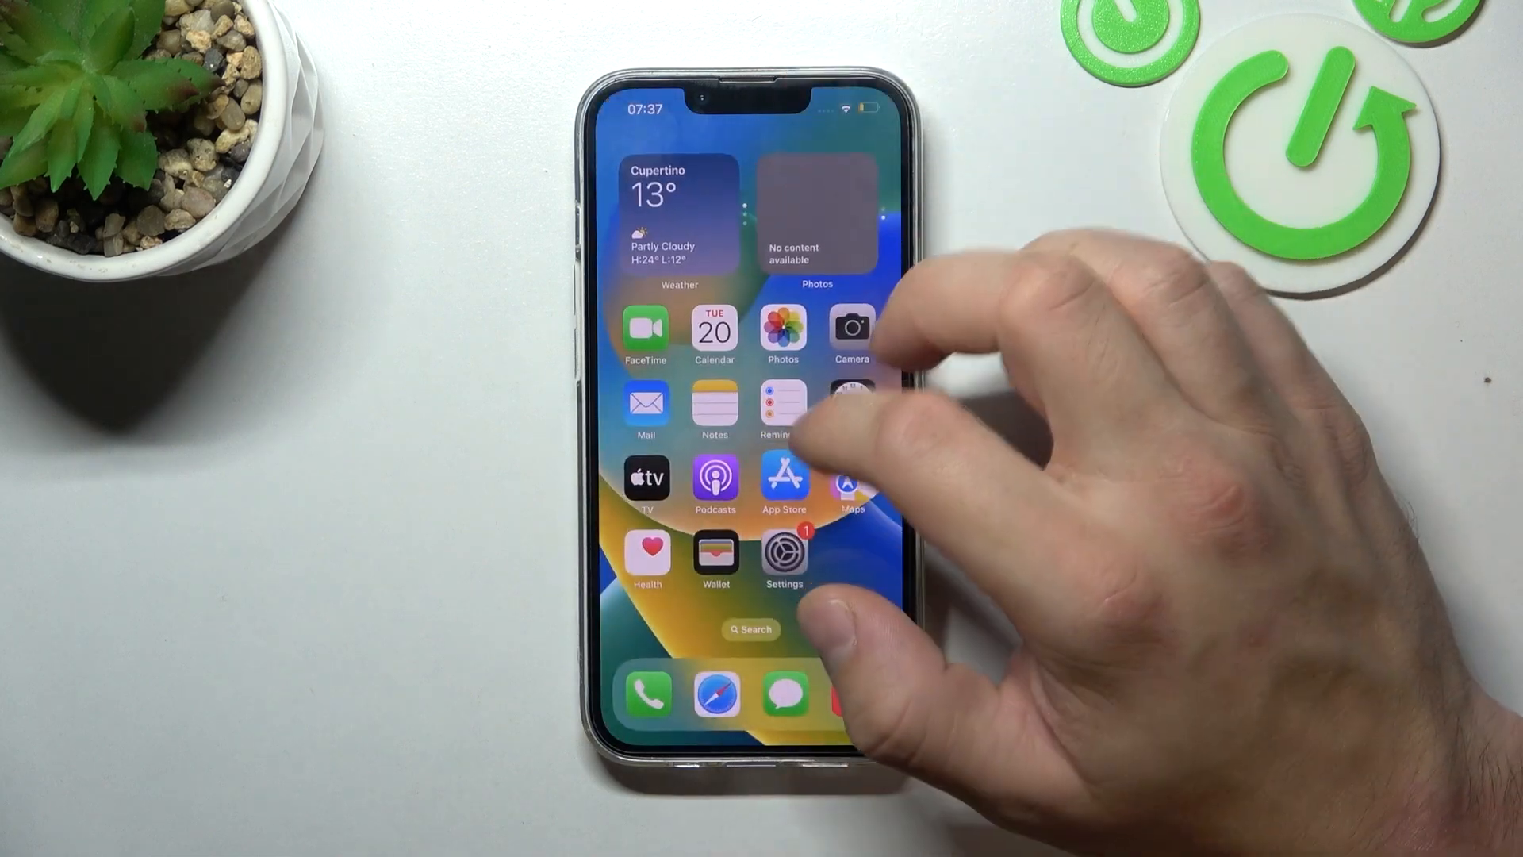
Step: Check Apple ID payment methods (Apple Account, Apple Pay, BLIK) and start adding another method
click(783, 551)
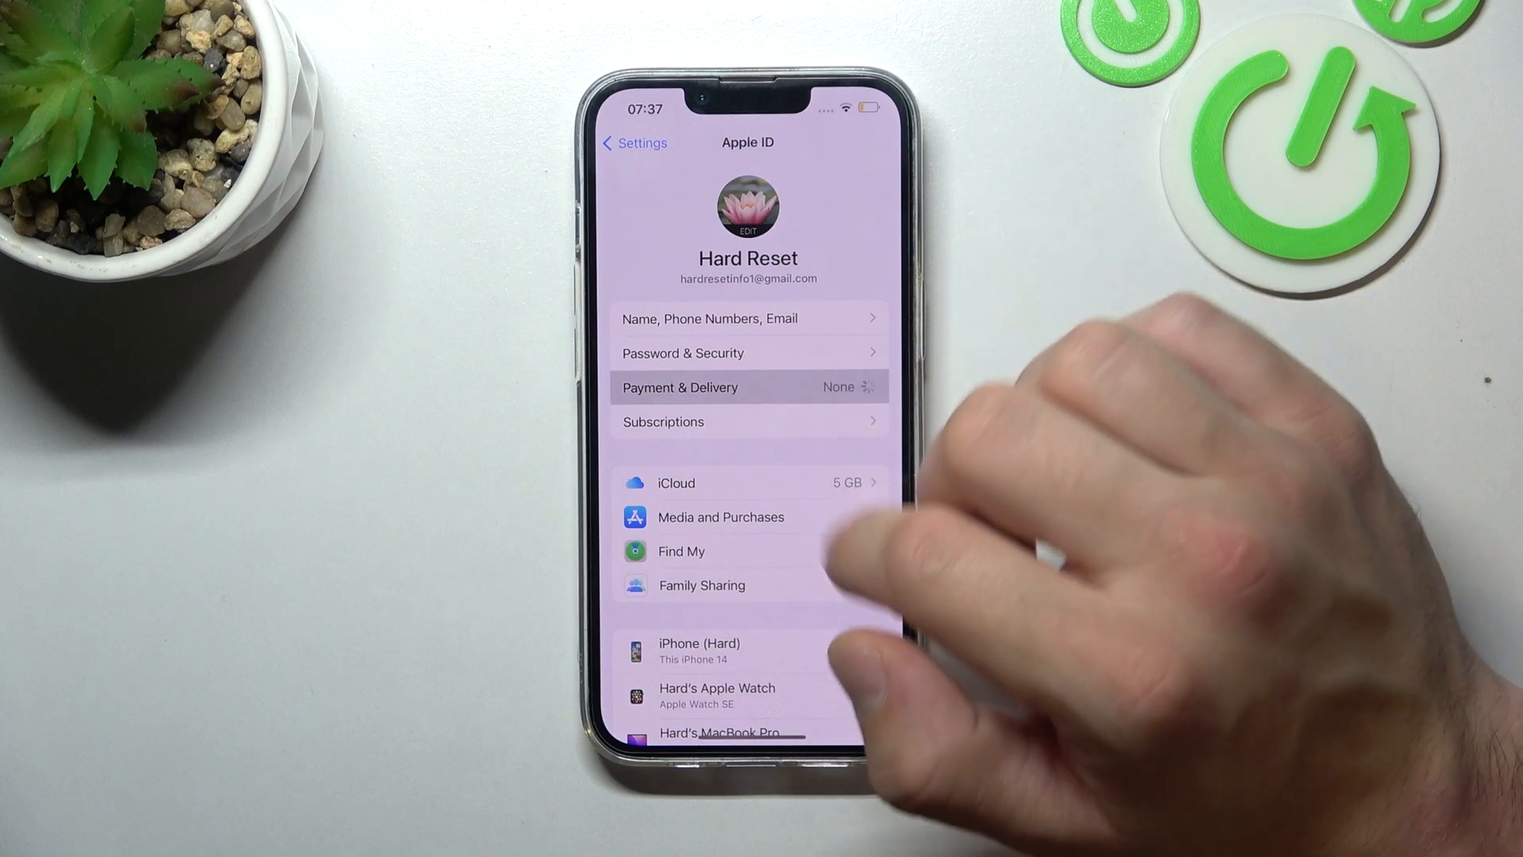
click(680, 387)
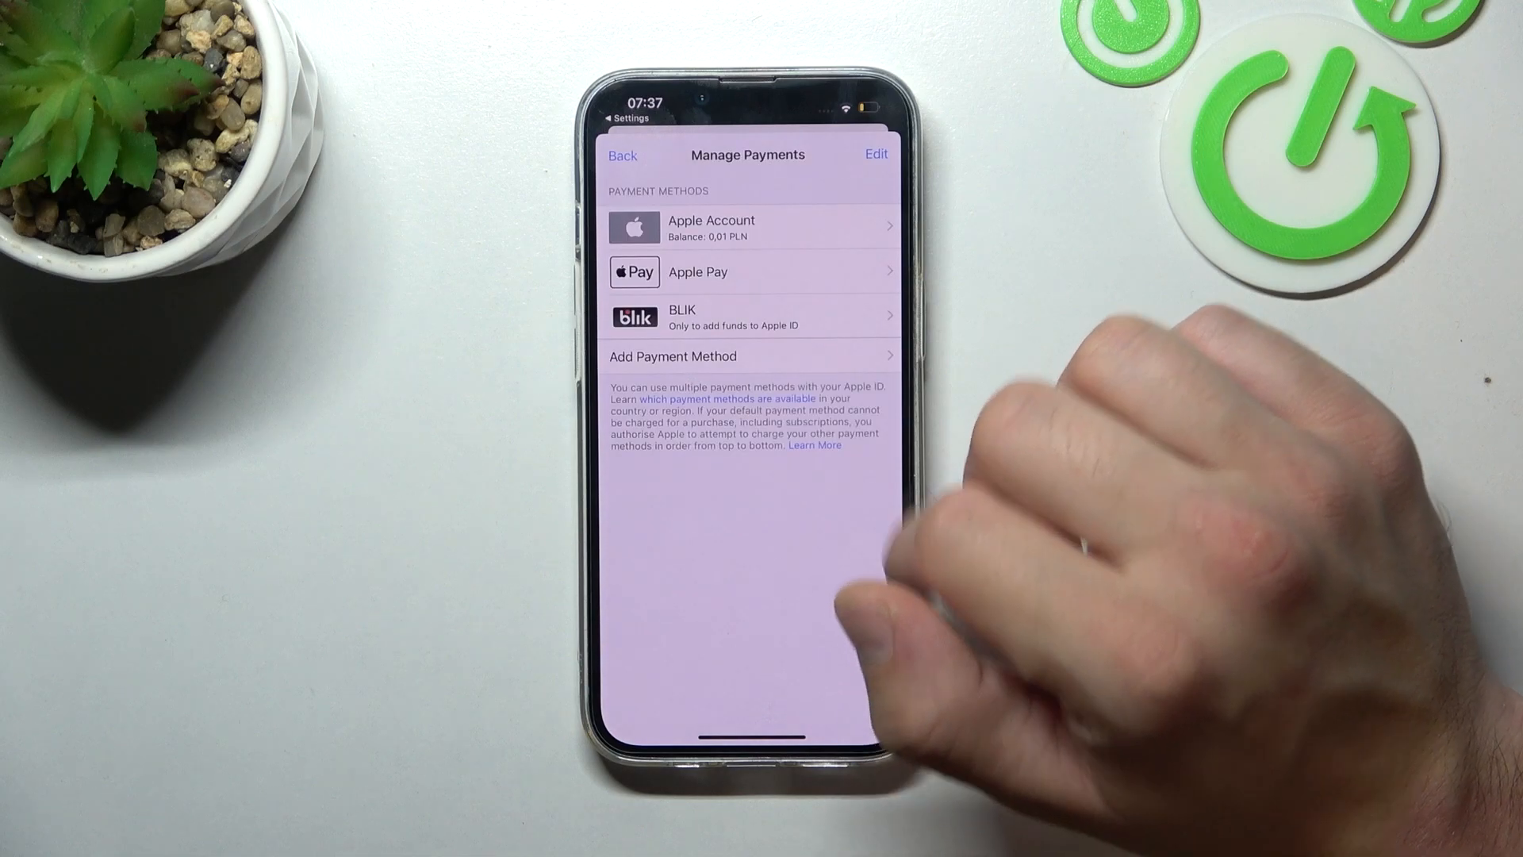
click(672, 355)
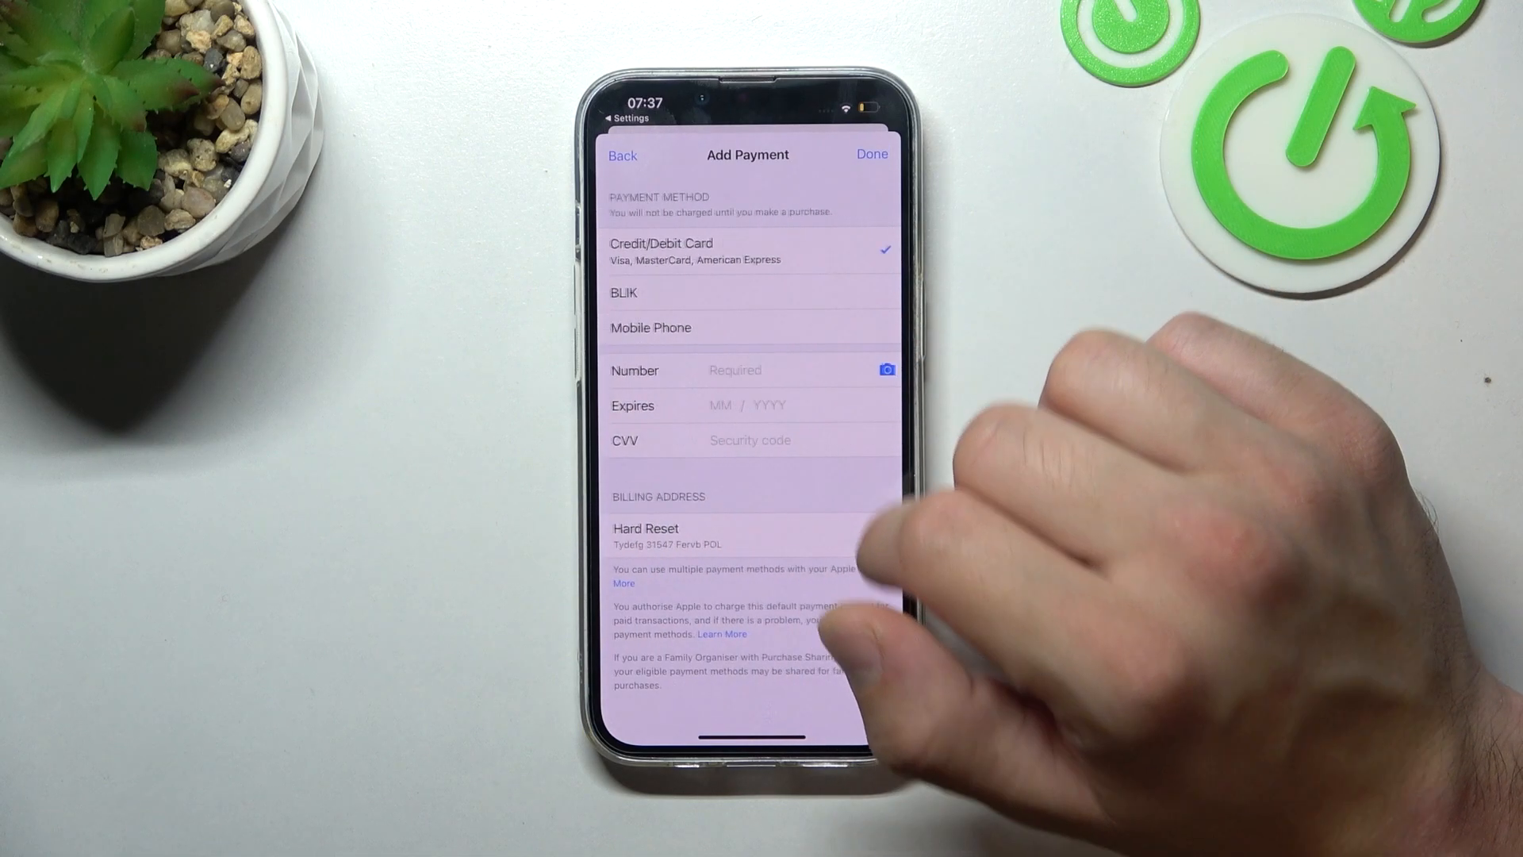
click(649, 328)
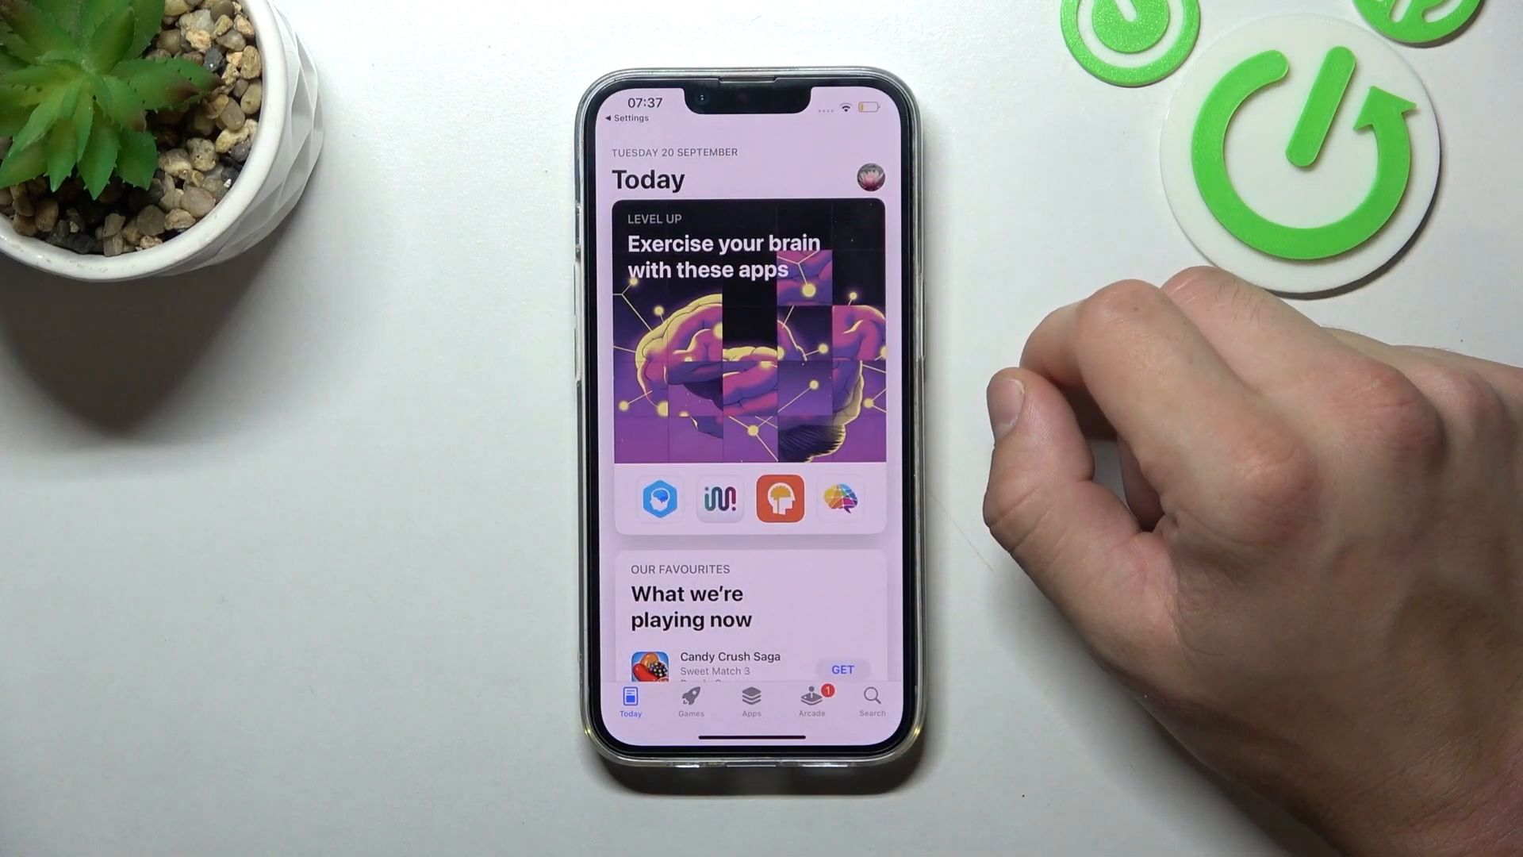
mouse_move(1117, 437)
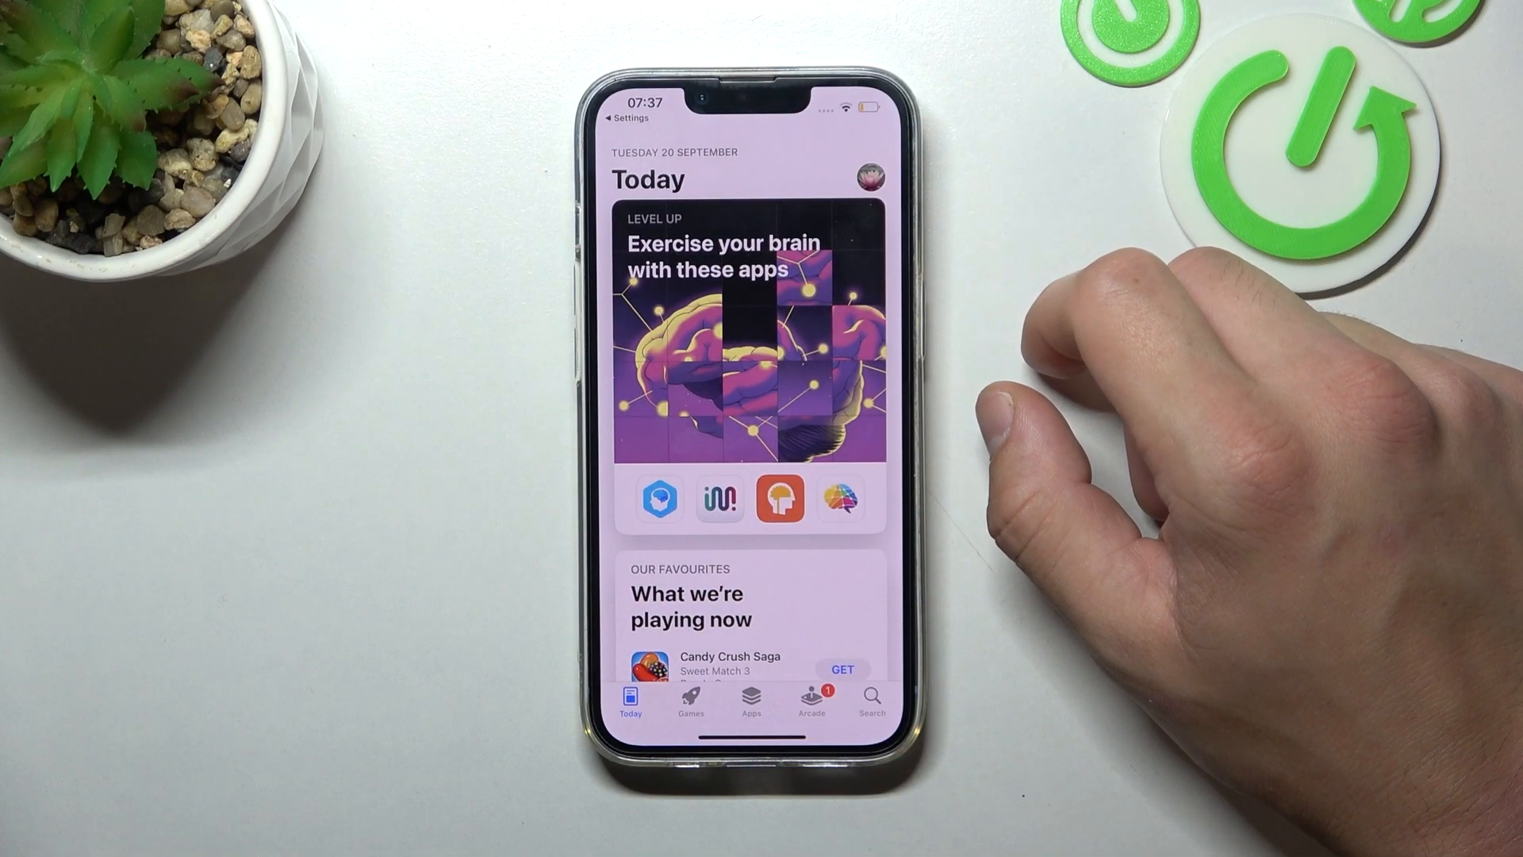